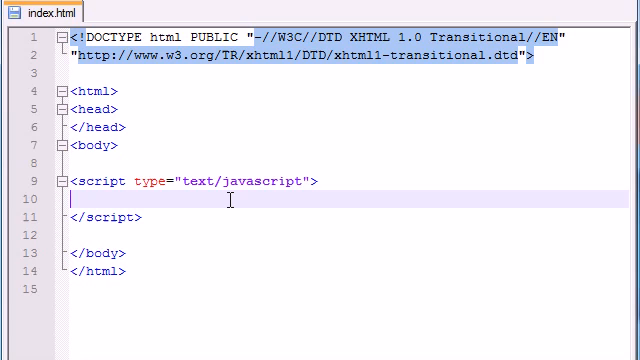
- Write document.write("i love rebeccablack"); and repeat it on several lines inside the script tag
type("do")
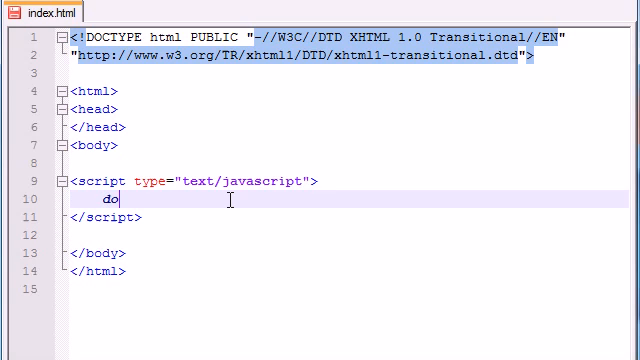
type("cument.wr")
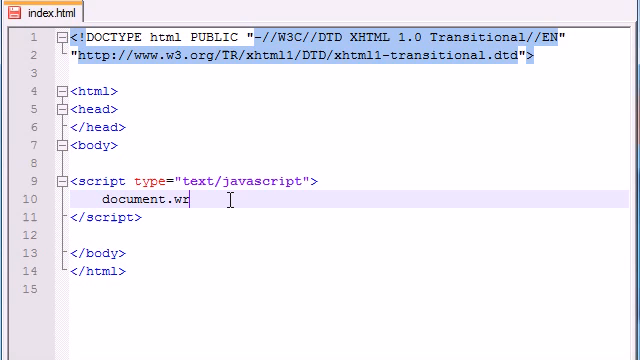
type("ite();")
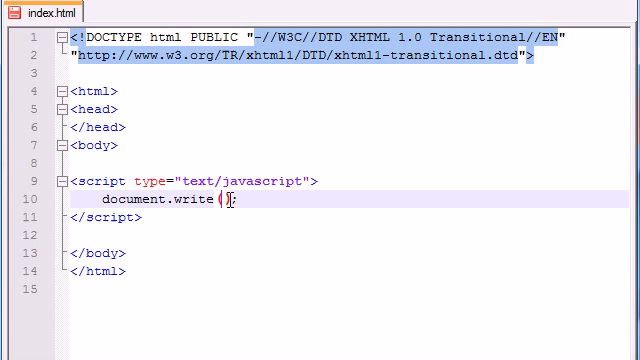
type("\"\"")
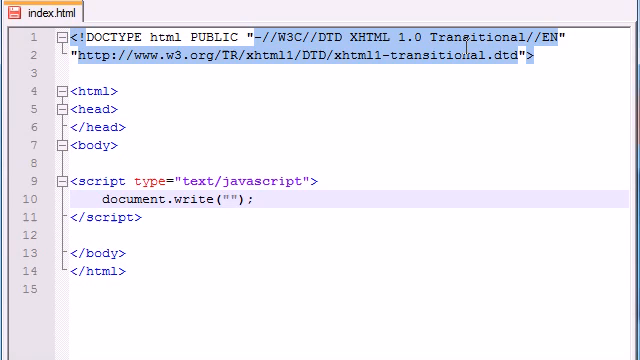
type("i love rebe")
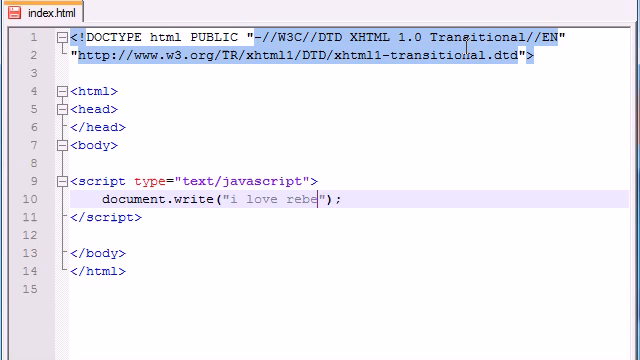
type("ccablack")
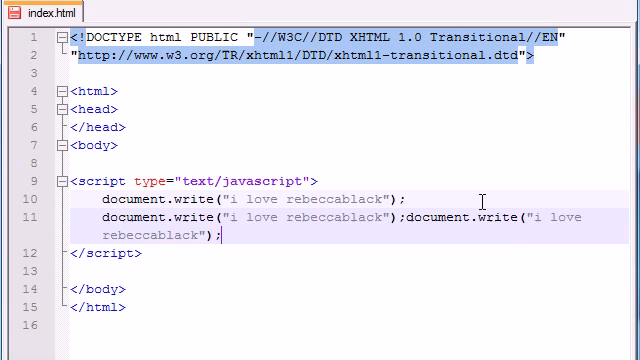
type("document.write(\"i love rebeccablack\");")
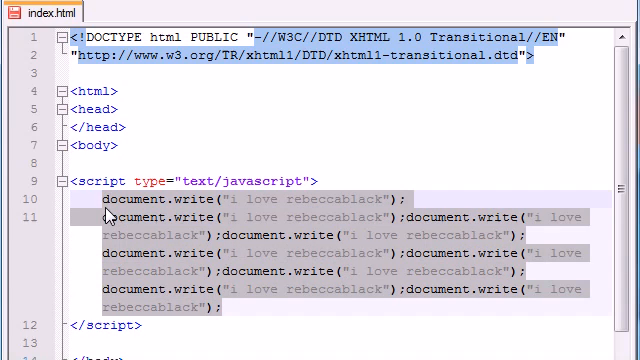
- Delete all the repeated document.write lines, leaving the script block empty
key("Delete")
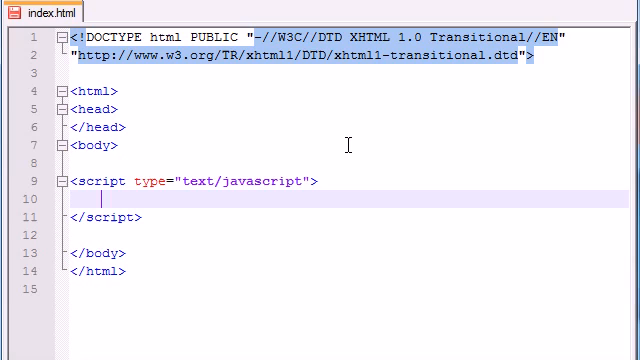
- Write a for(){ } skeleton with an empty body and a # placeholder in the parentheses
type("for")
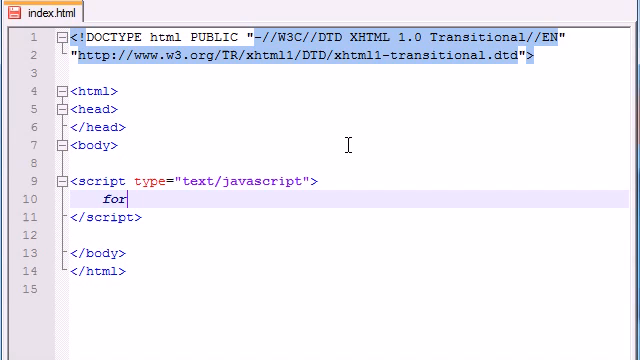
type("()")
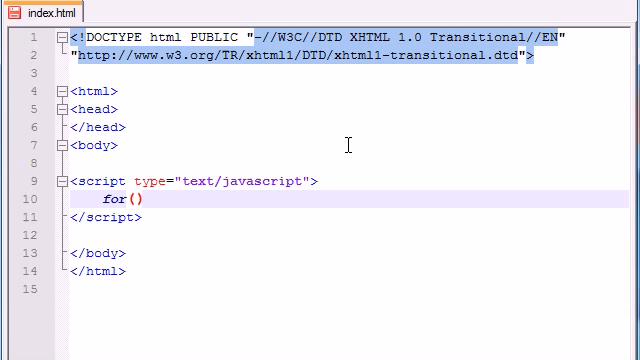
type("{")
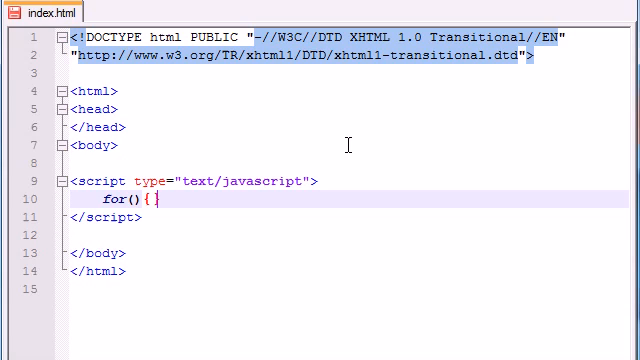
key("enter")
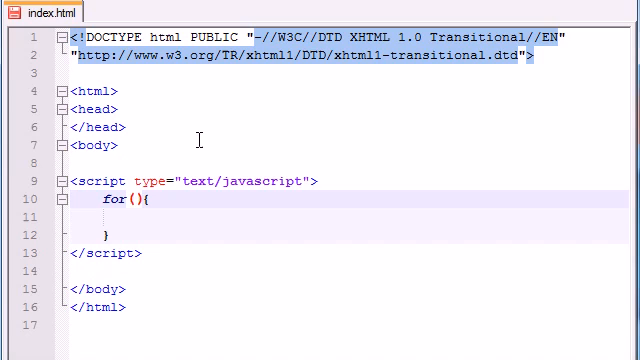
type("#")
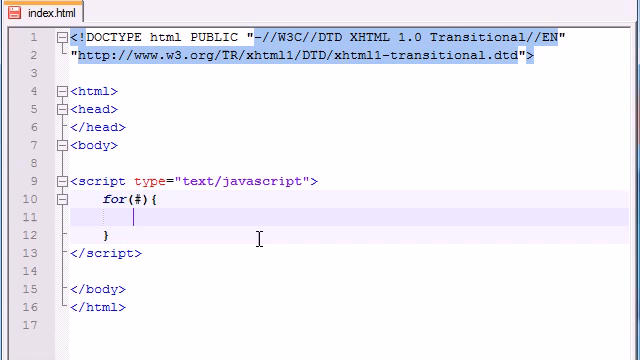
- Add document.write("i love rebecca balck <br />"); in the loop body and 10 in the parentheses
type("document.write(")
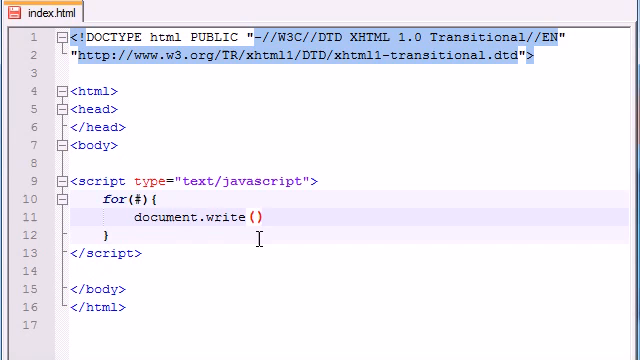
type(";")
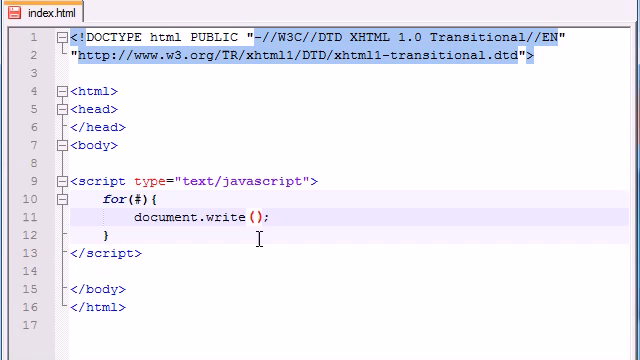
type("\"i love re\"")
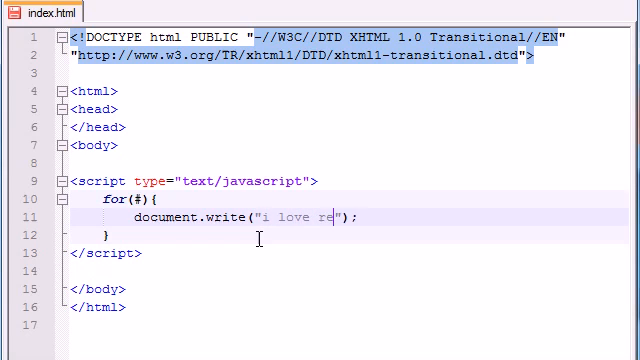
type("becca balck")
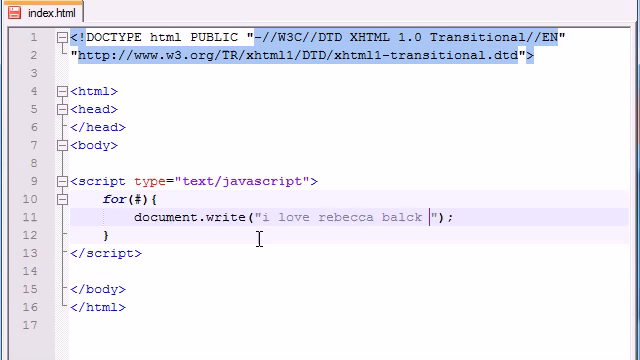
type("<>")
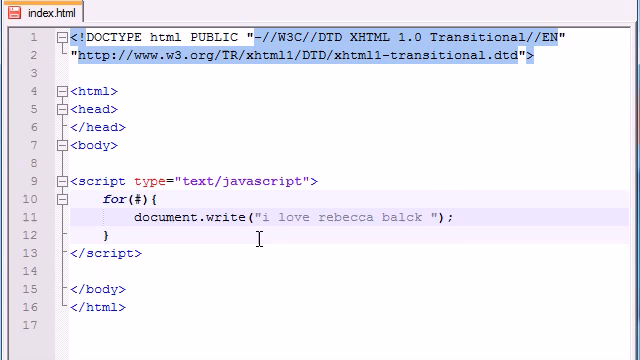
type("<>")
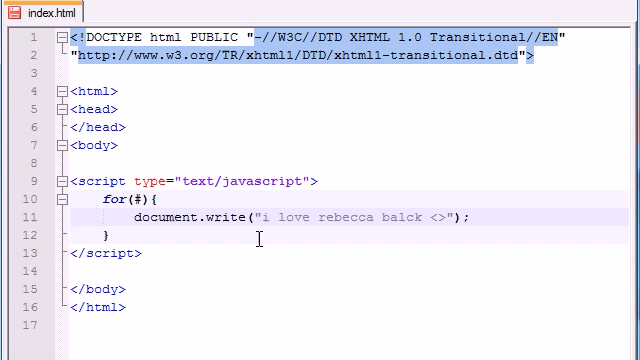
type("br /")
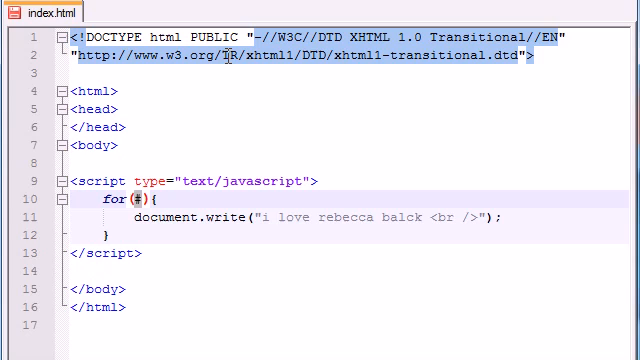
type("10")
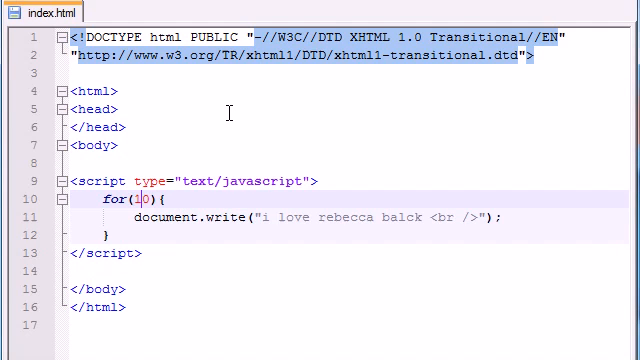
- Replace the placeholder so the loop header reads x=0;x<10
key("Backspace")
type("x=")
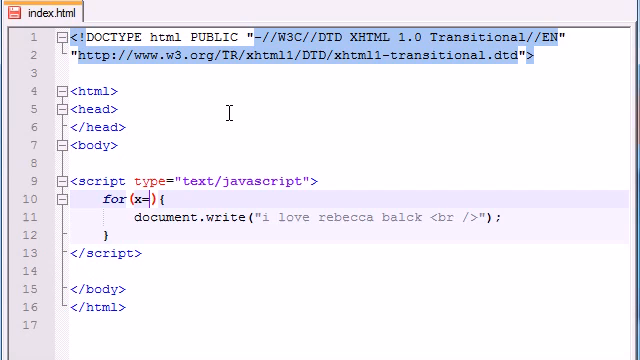
type("0")
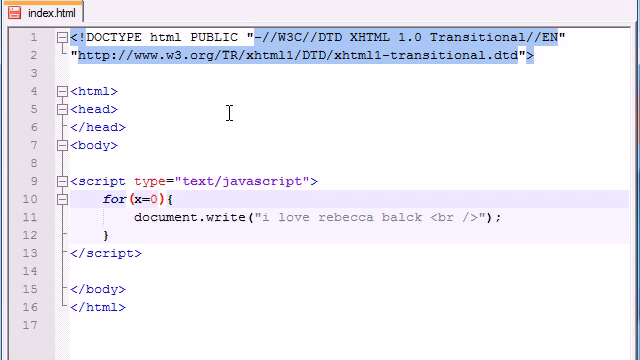
type(";")
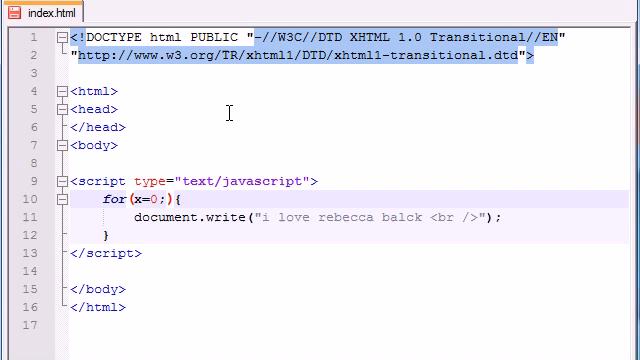
type("x=")
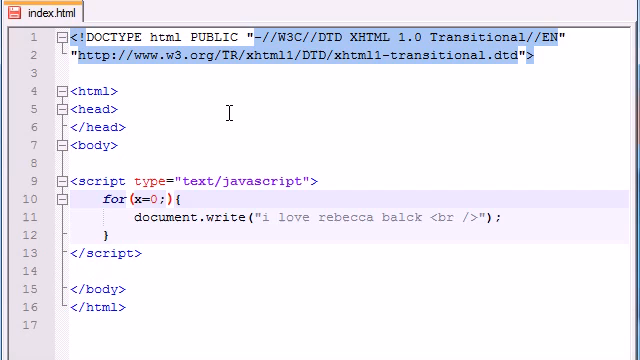
type("x<")
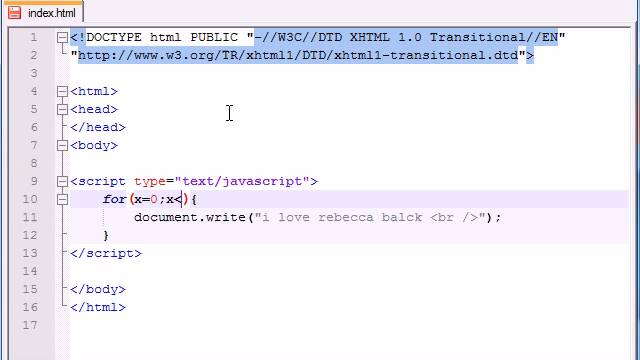
type("10")
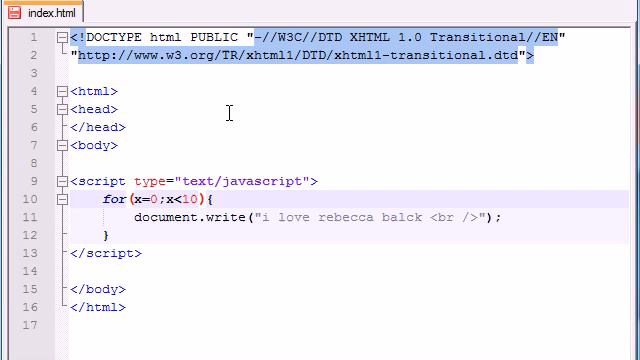
mouse_move(136, 218)
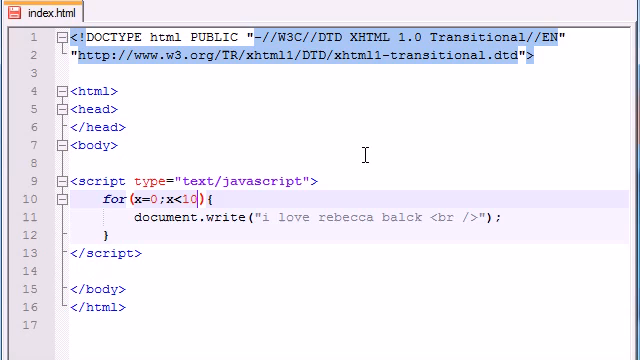
- Append the counter update ;x++ to the header, then try x+=3 as an alternative step
type(";")
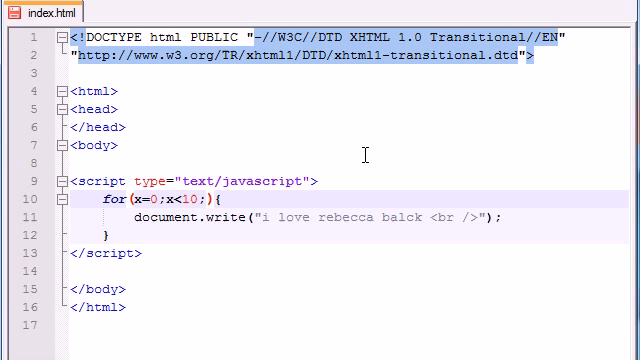
type("x")
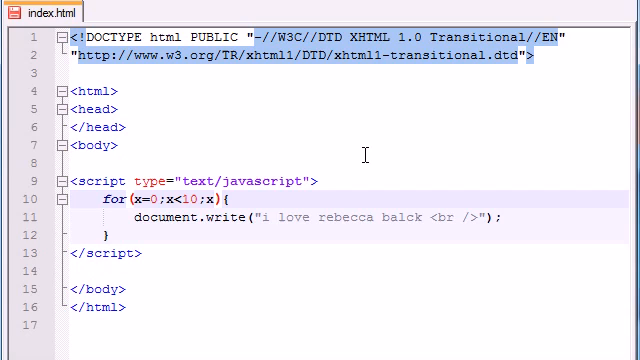
type("++")
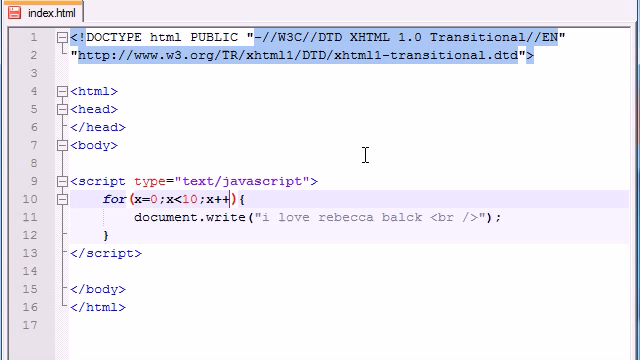
key("BackSpace")
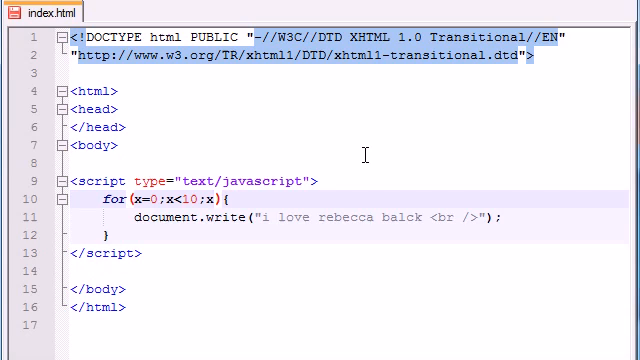
type("x+=3")
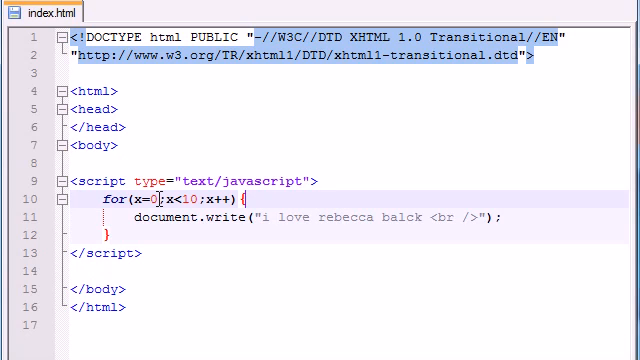
- Change the header to start x at 5 and loop while x<450
type("5")
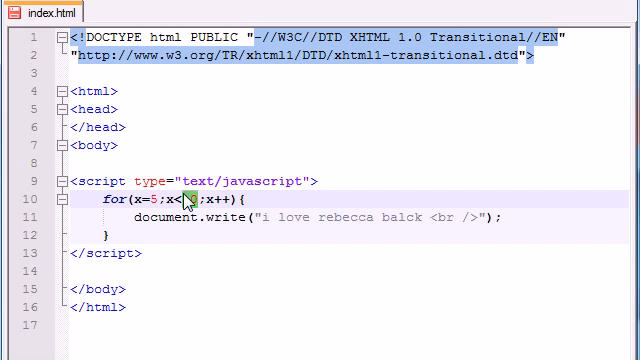
type("450")
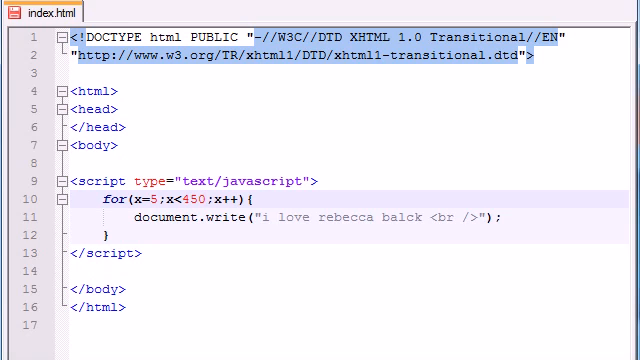